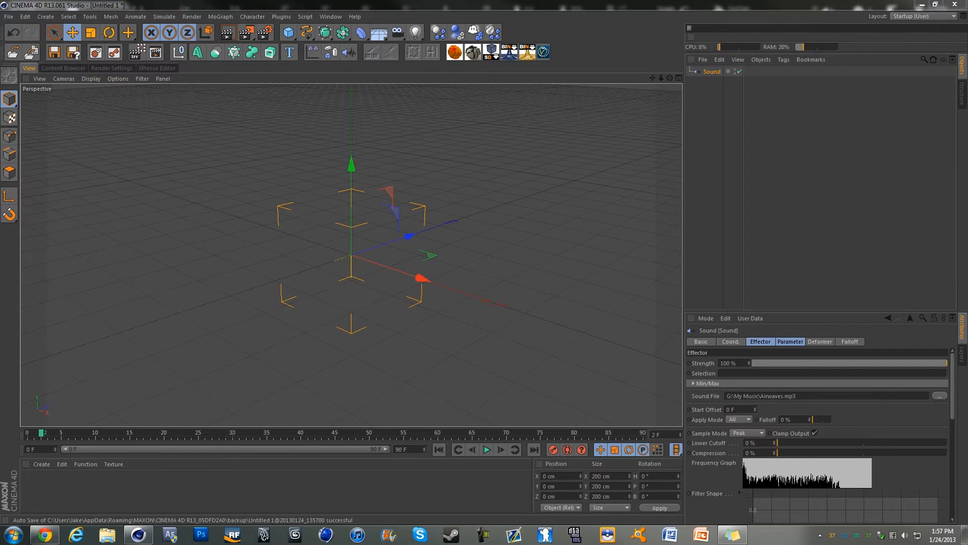
- Play the animation forward and stop it partway, around frame 74
left_click(486, 450)
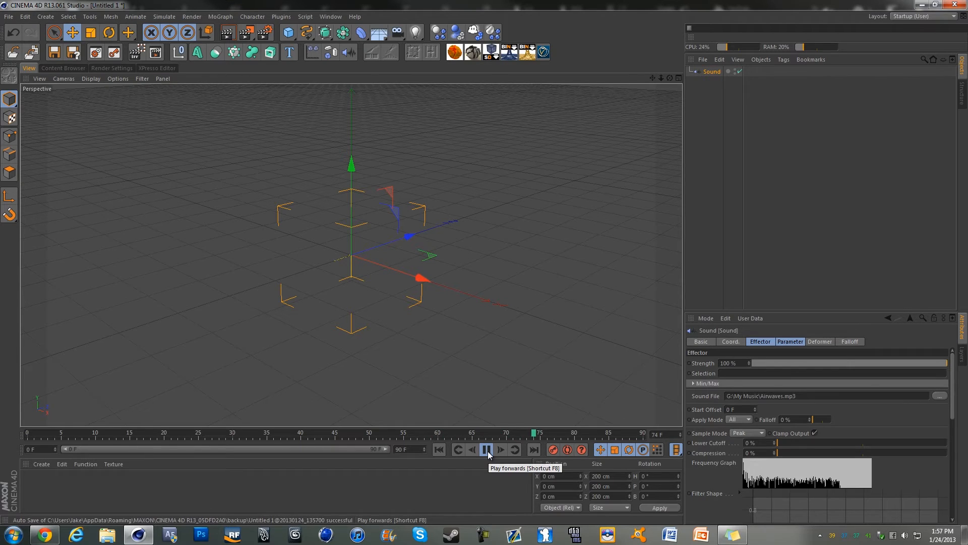
left_click(486, 450)
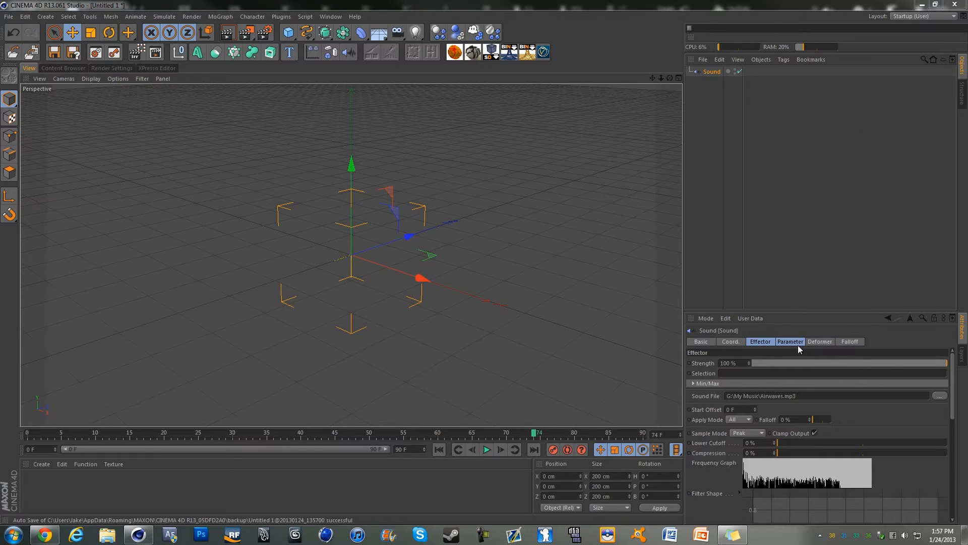
mouse_move(793, 348)
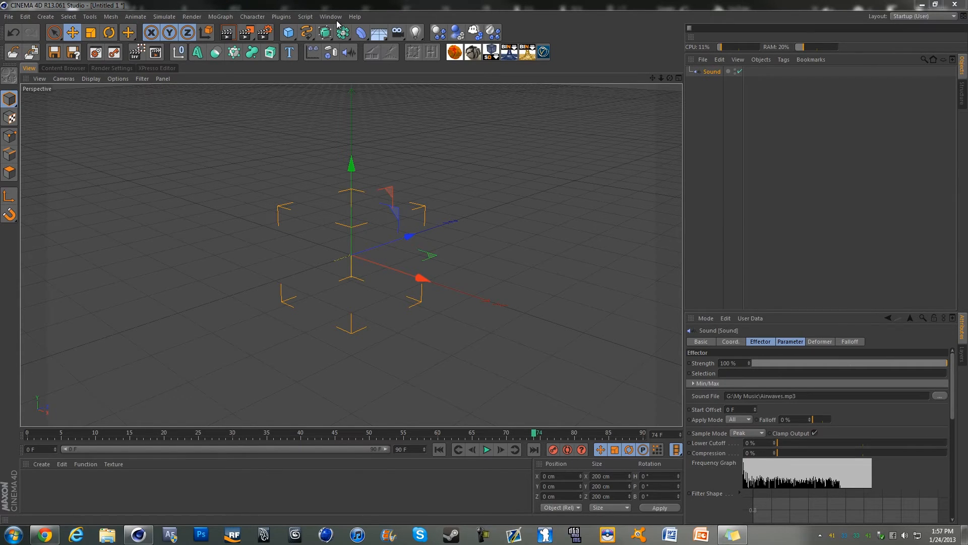
- Reach Customize Commands via the Window menu to locate the Play Sound command
left_click(331, 16)
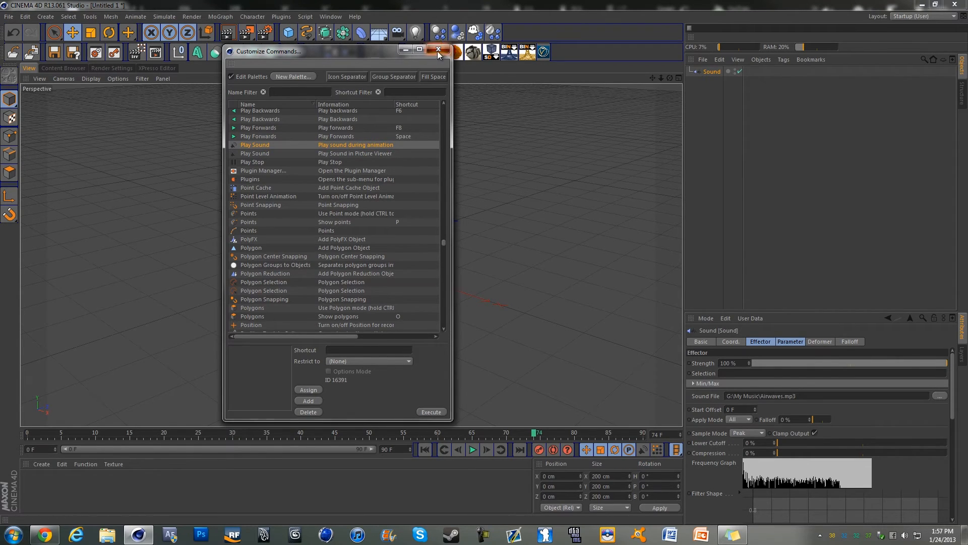
- Close Customize Commands and replay the animation with Play Sound enabled
left_click(437, 50)
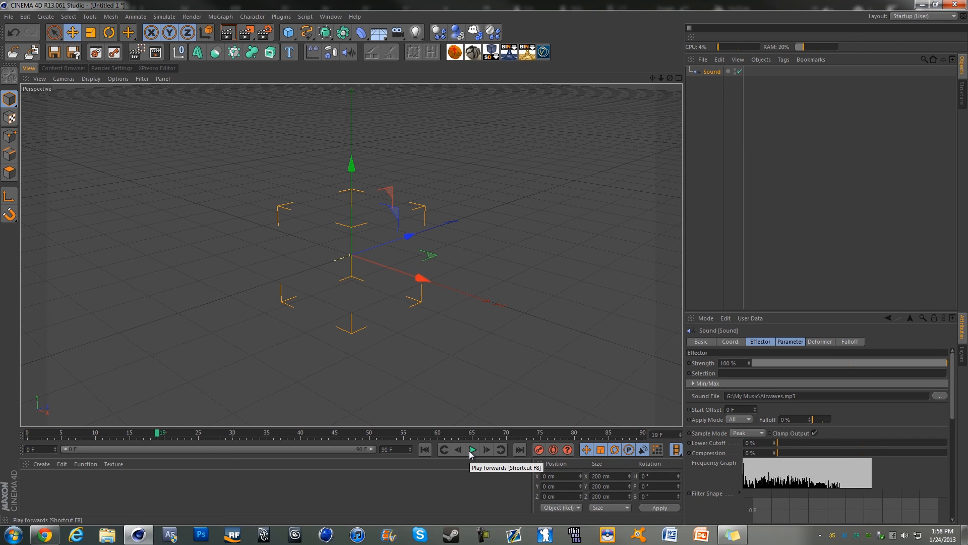
left_click(472, 450)
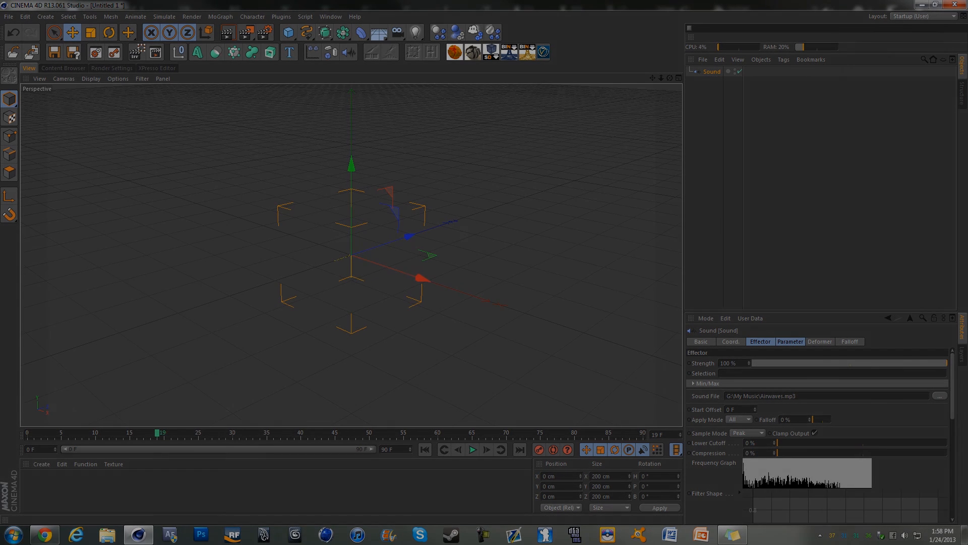